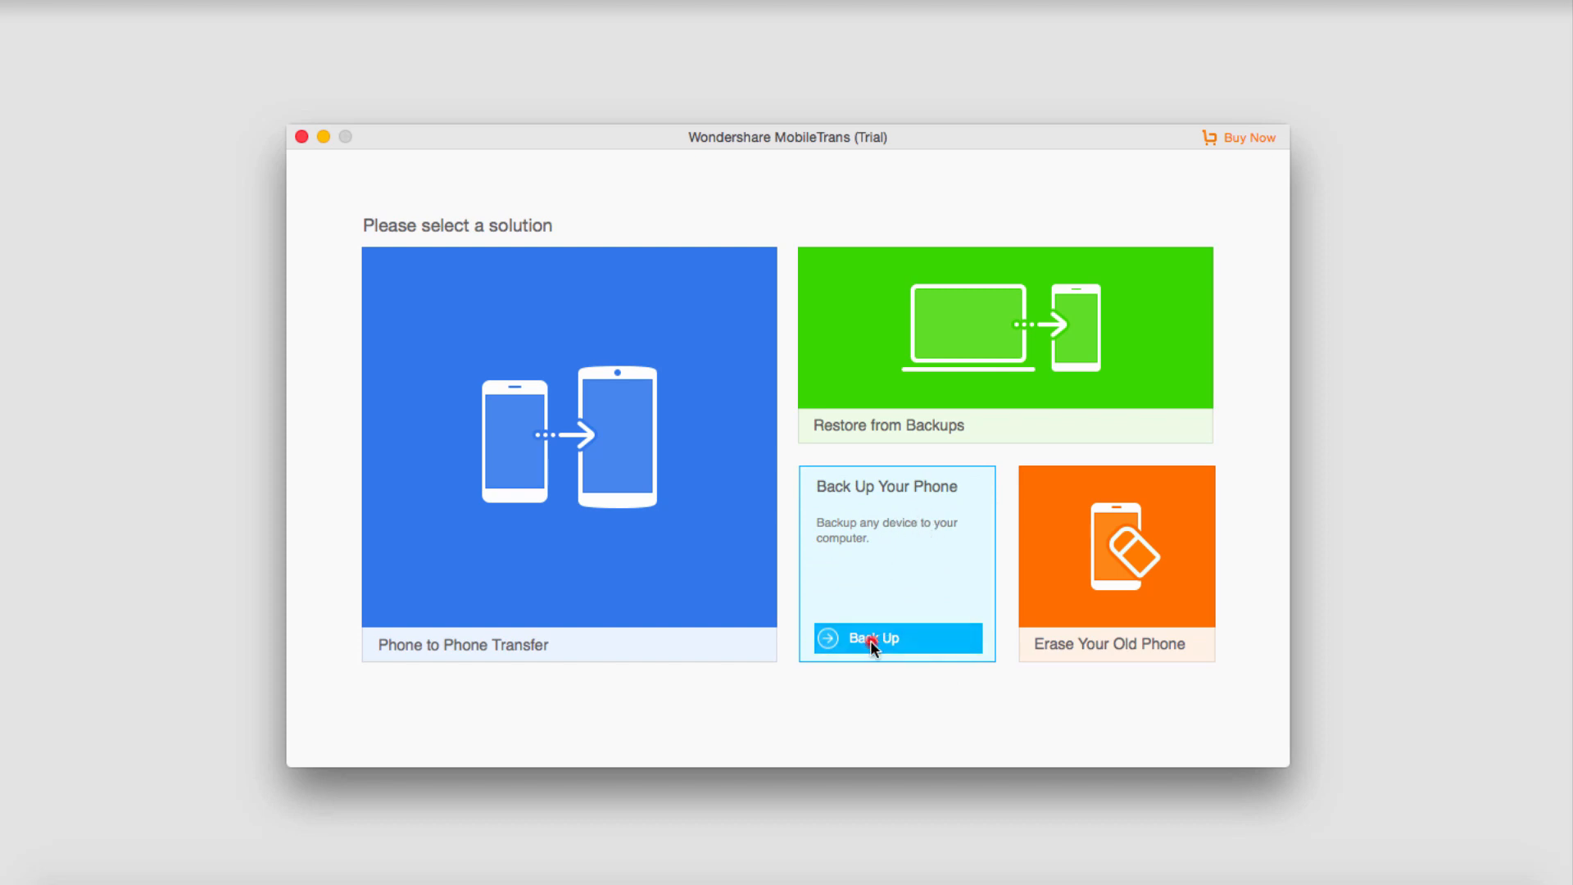
Back up the iPod with only Contacts selected and start the transfer to the computer
left_click(896, 637)
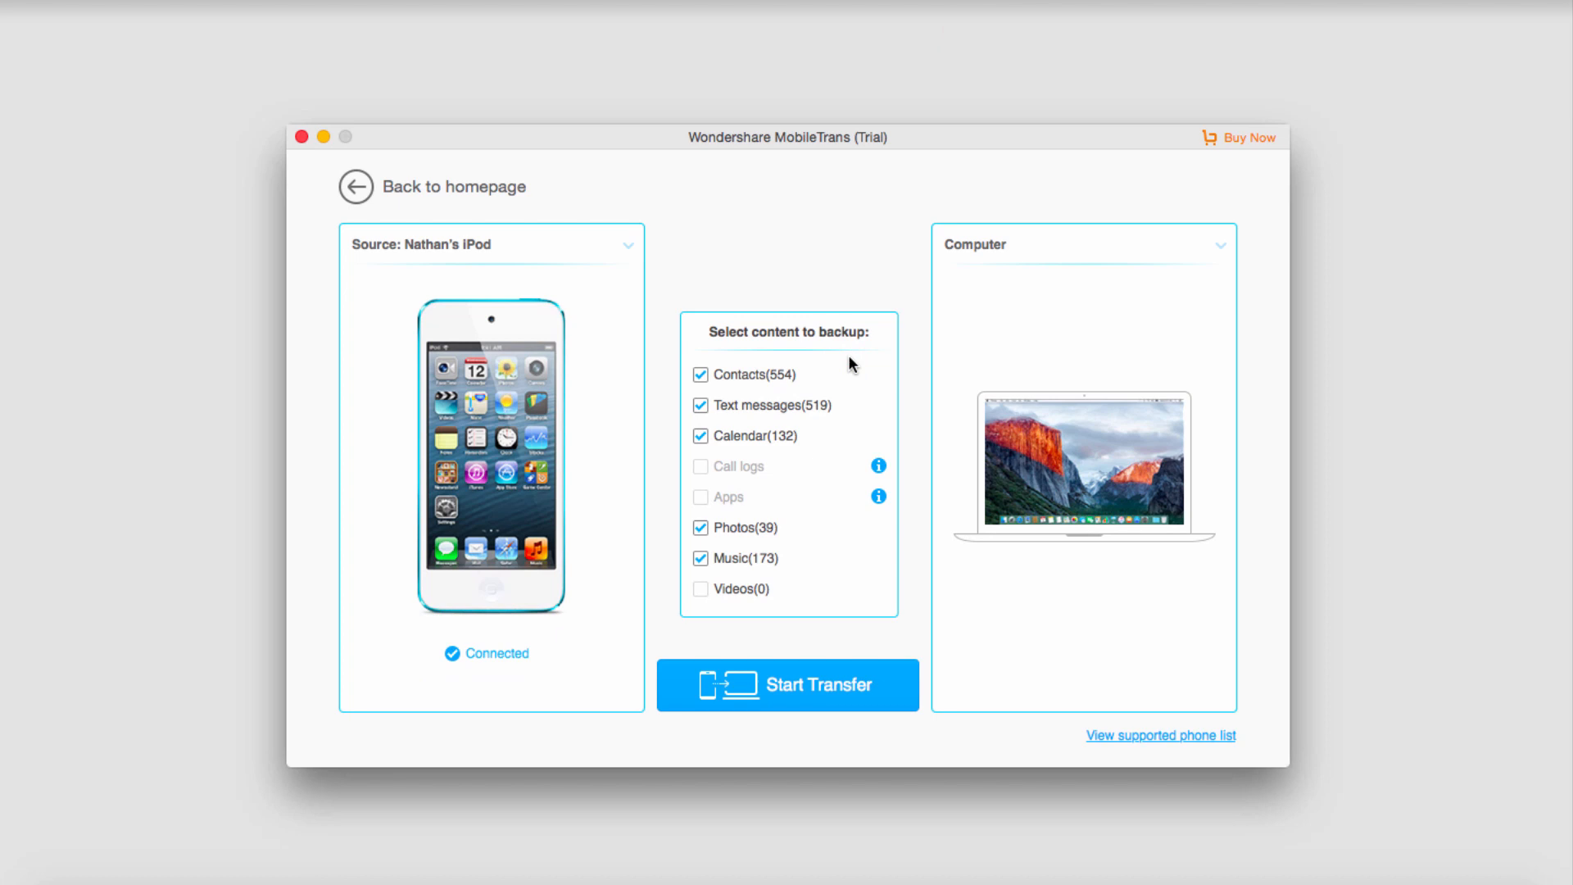
left_click(699, 557)
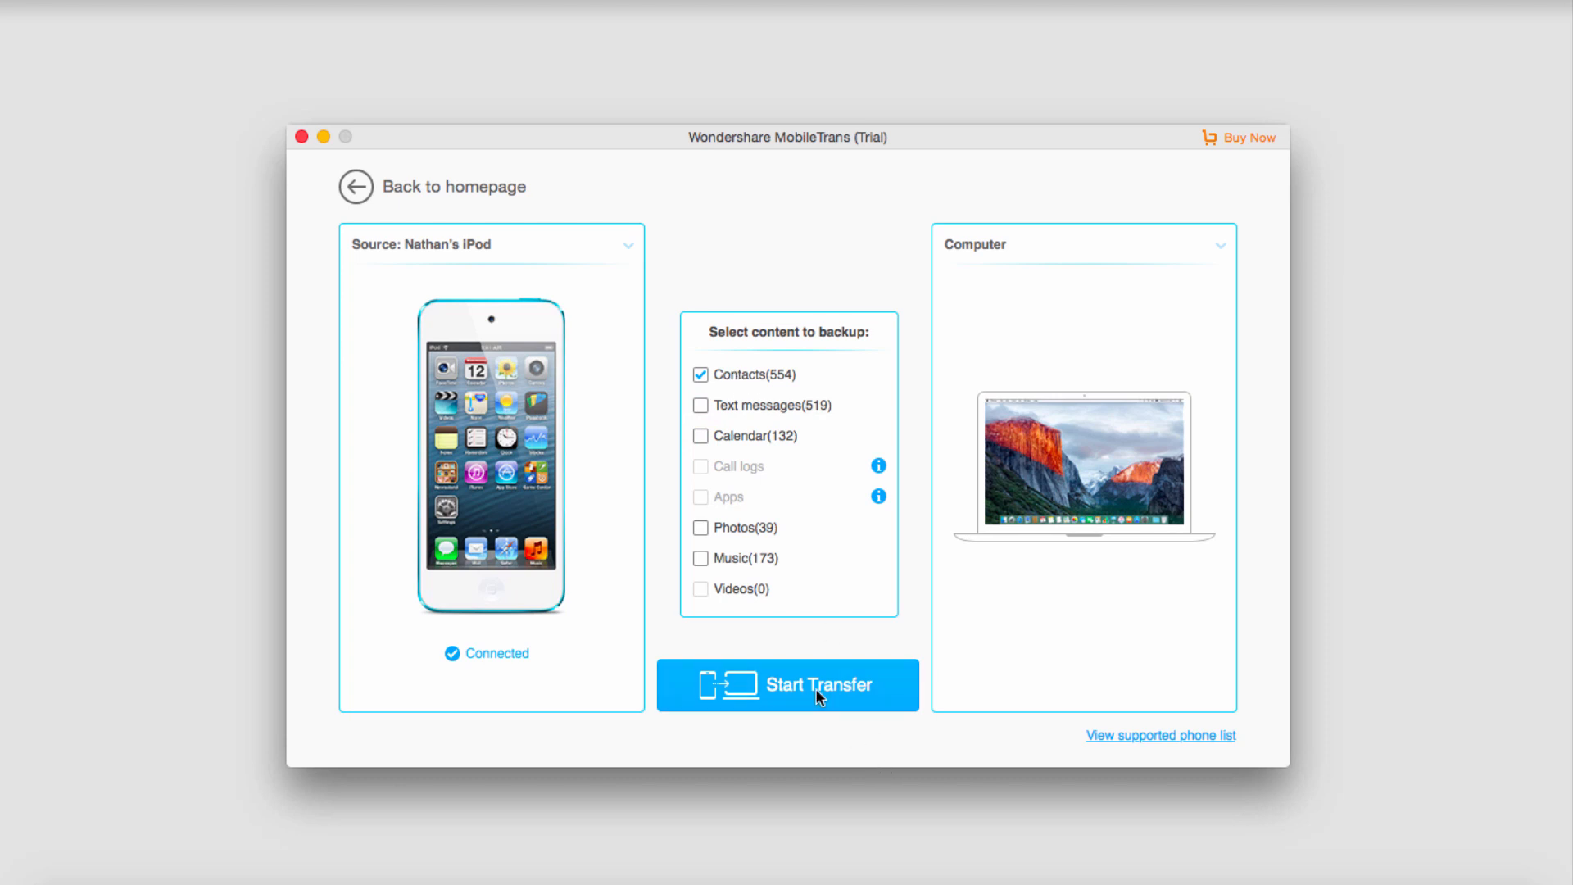
left_click(786, 685)
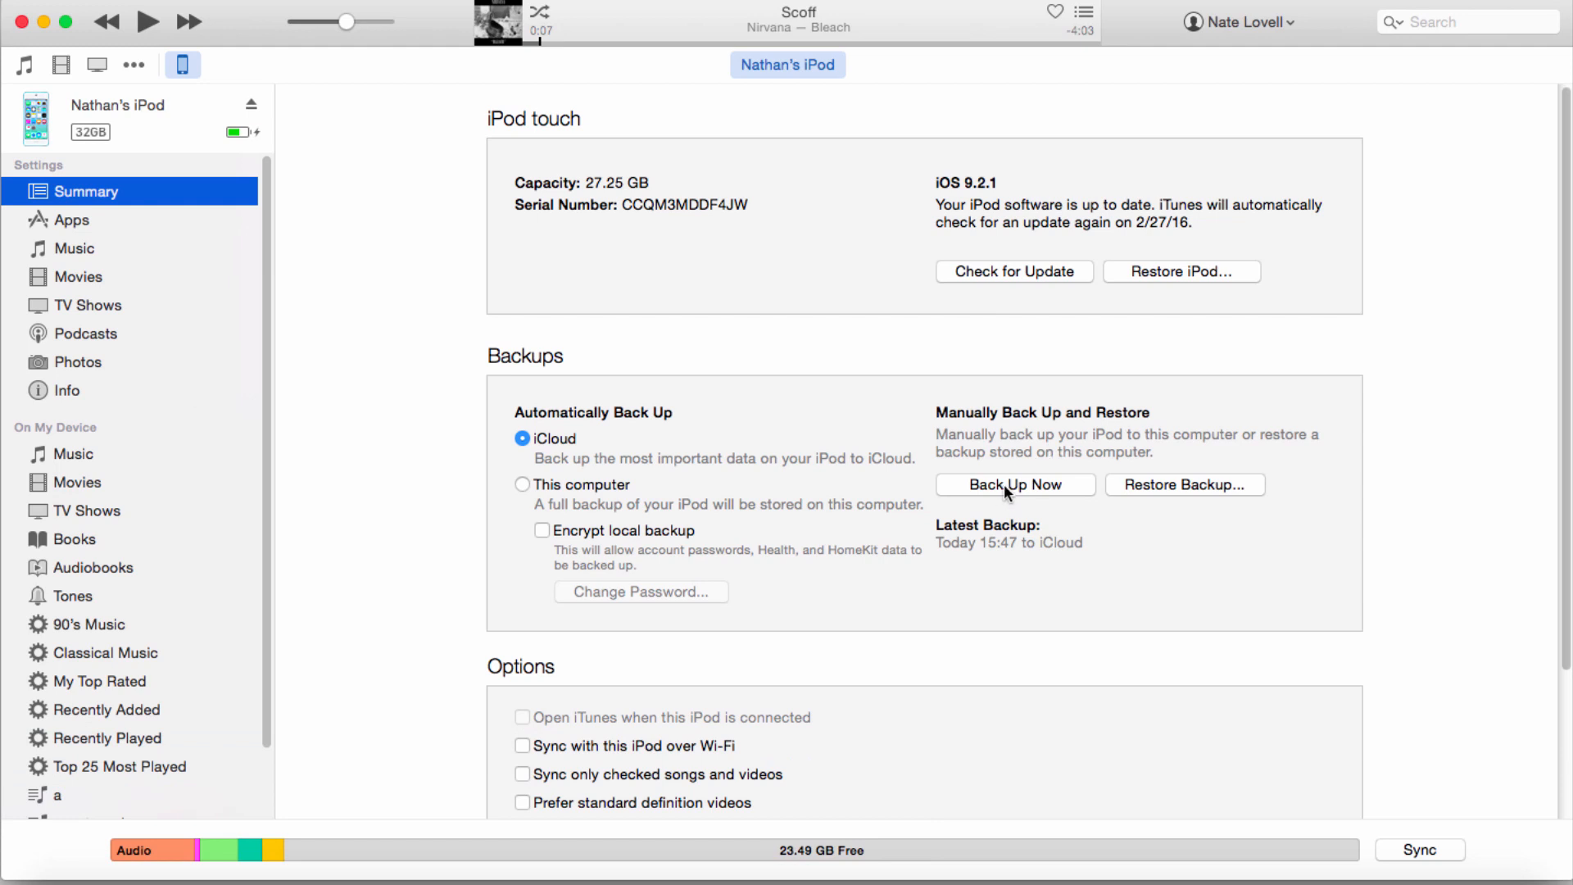
Run Back Up Now for the iPod and choose Don't Transfer for purchases
left_click(1012, 485)
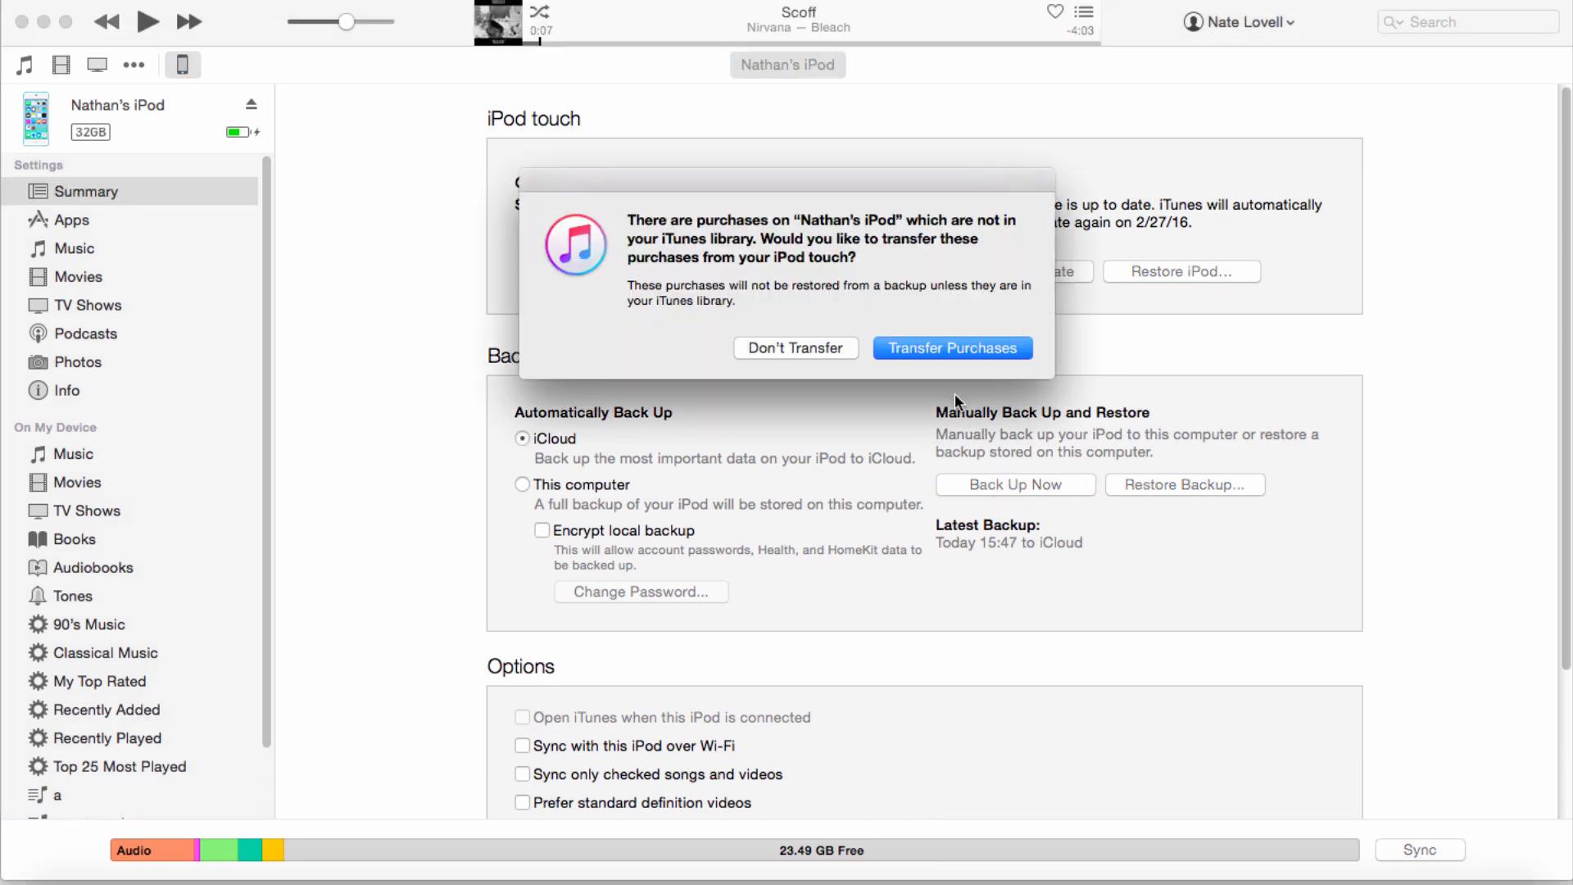
mouse_move(813, 348)
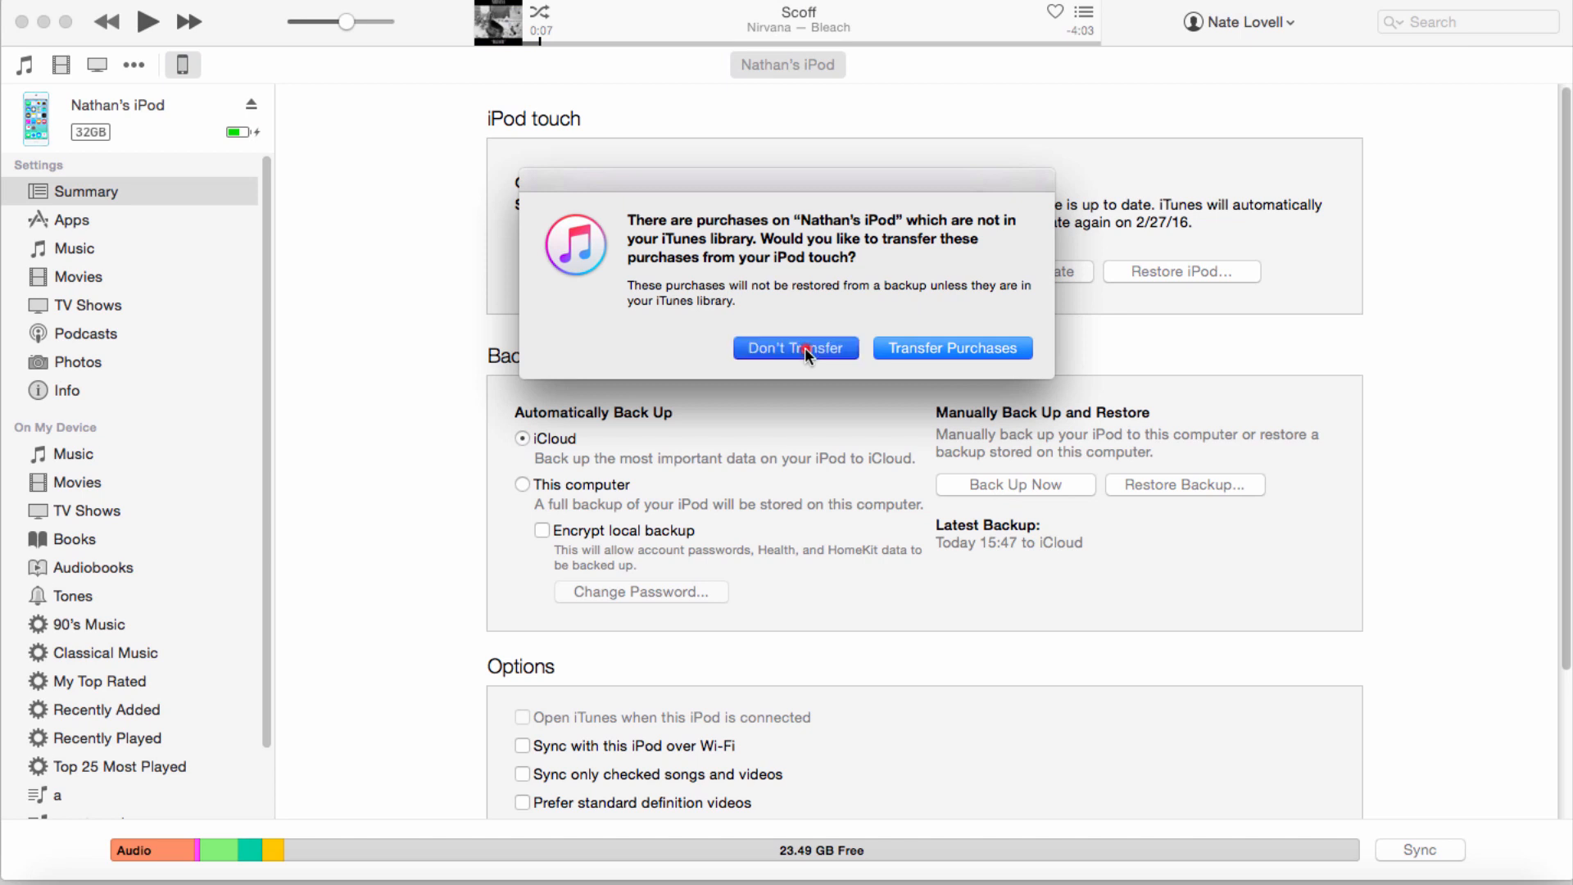
left_click(795, 347)
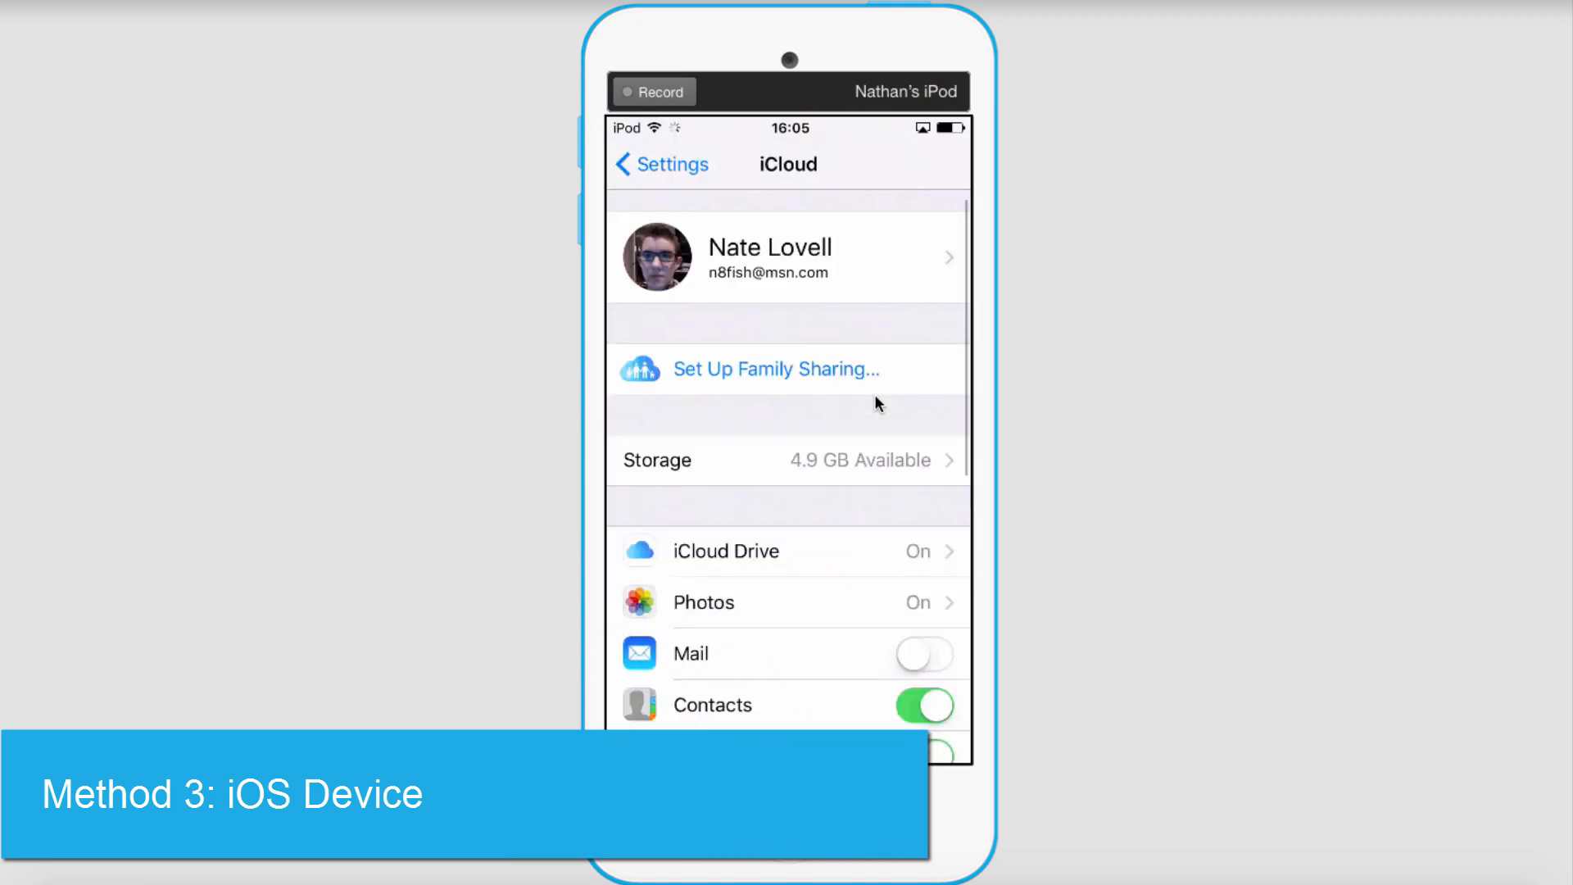
Reach the iCloud Backup screen and start Back Up Now
scroll("down", 3)
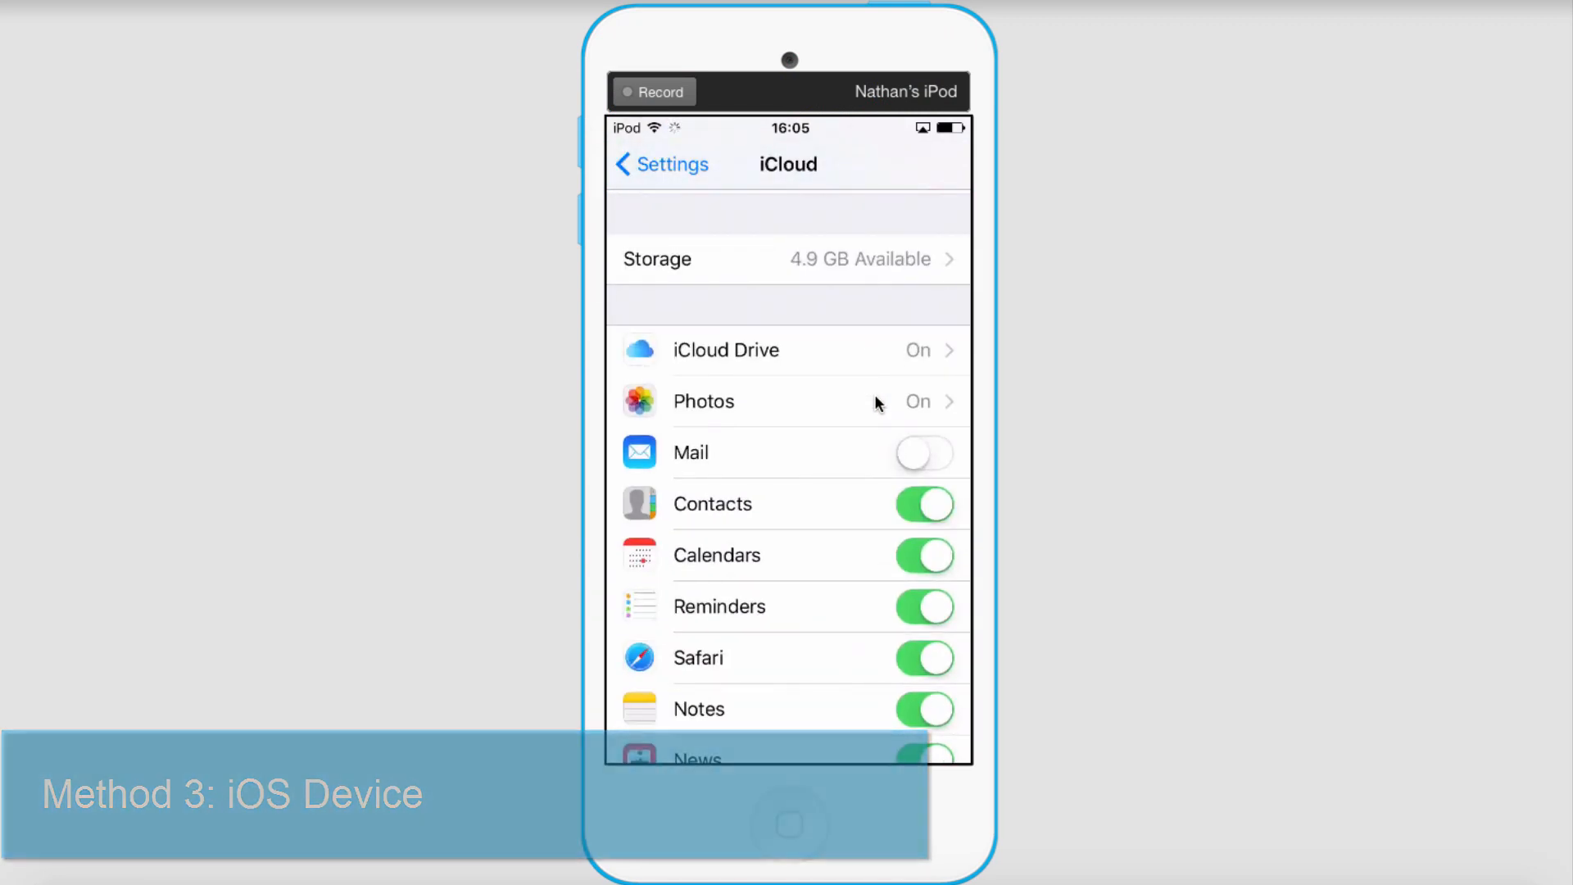
scroll("down", 3)
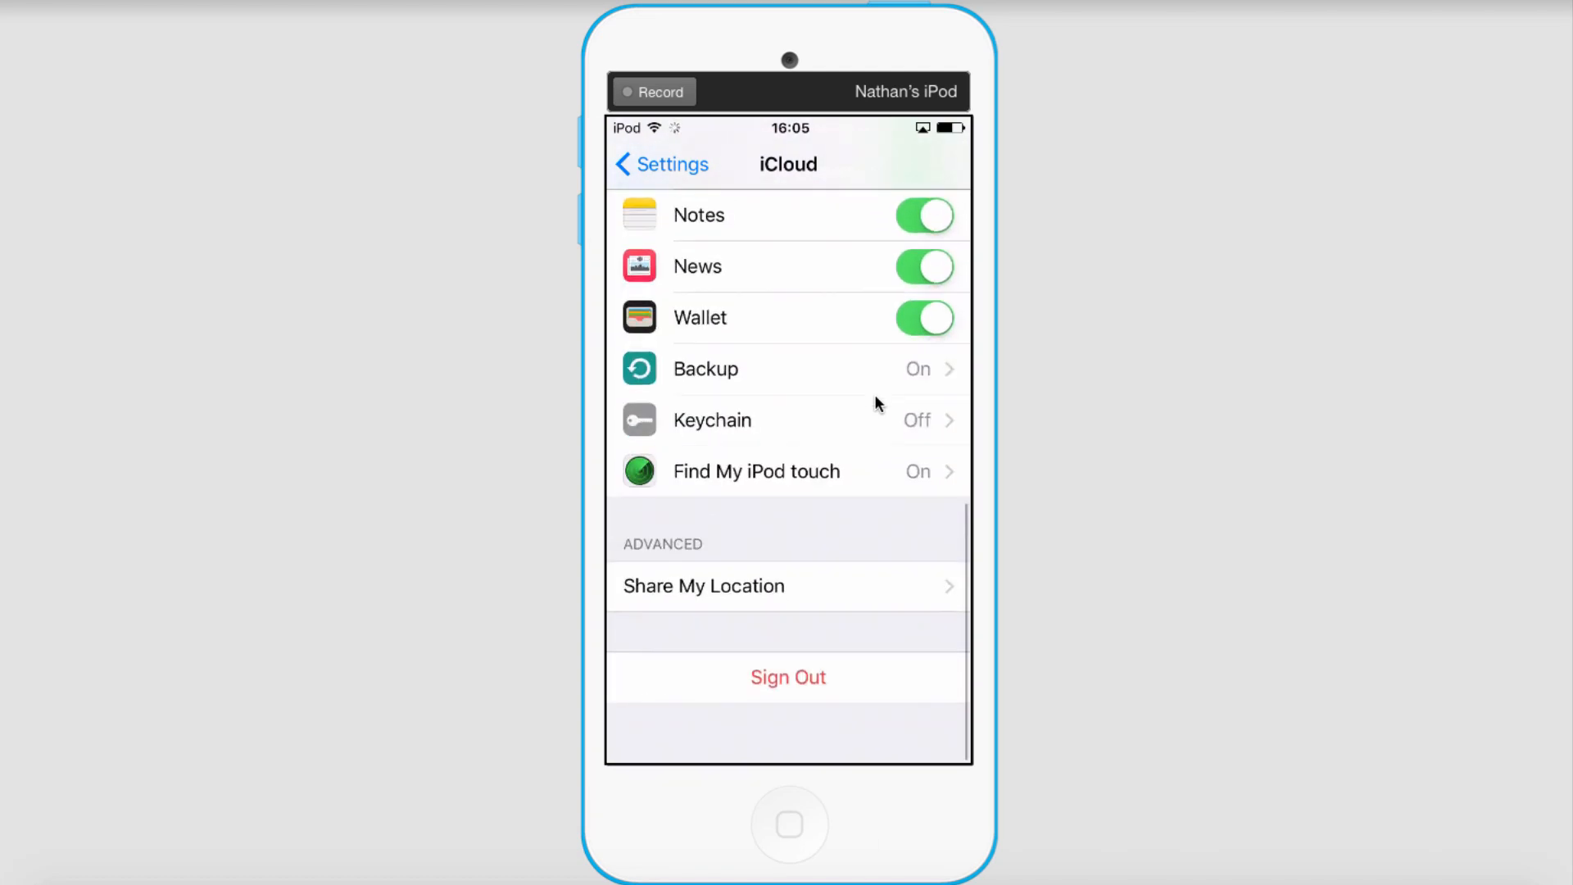
left_click(704, 368)
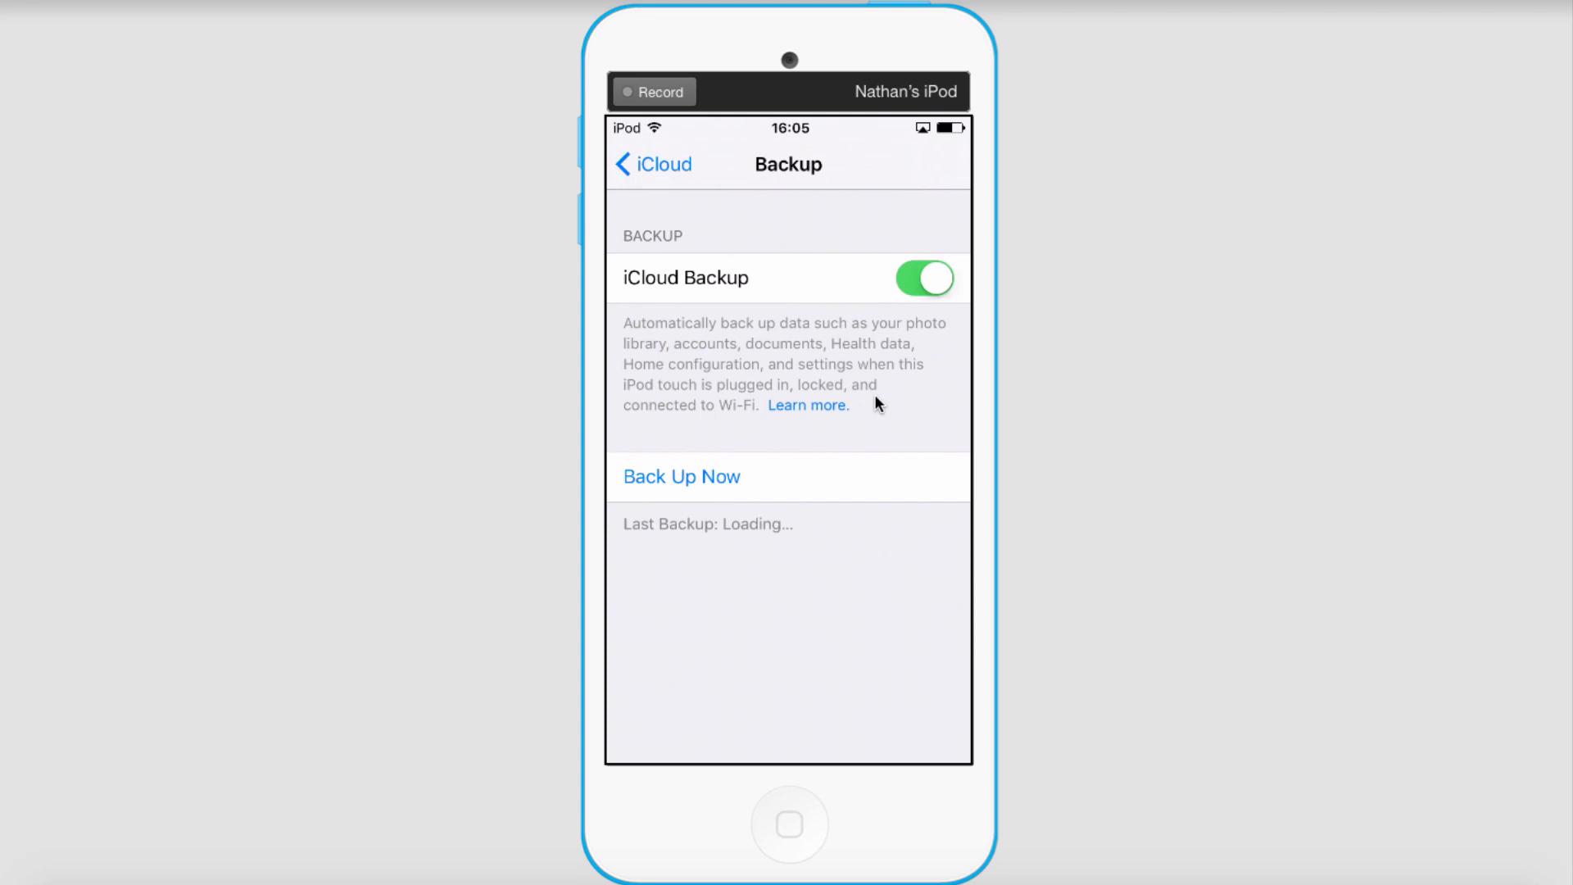
left_click(679, 475)
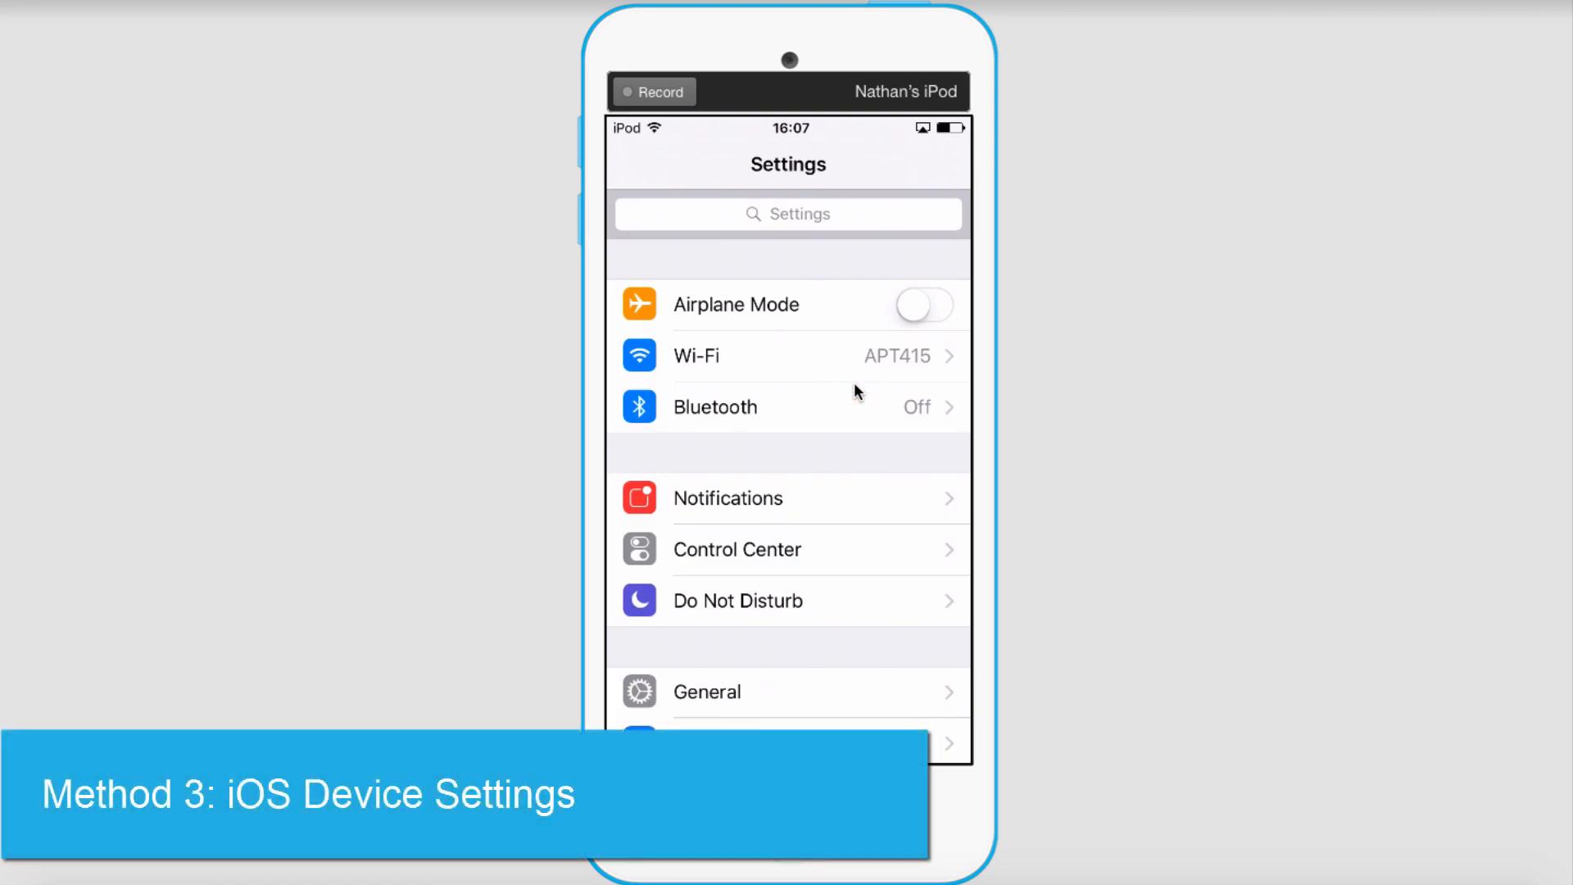
From Mail, Contacts, Calendars begin adding a new account of type Exchange
scroll("down", 3)
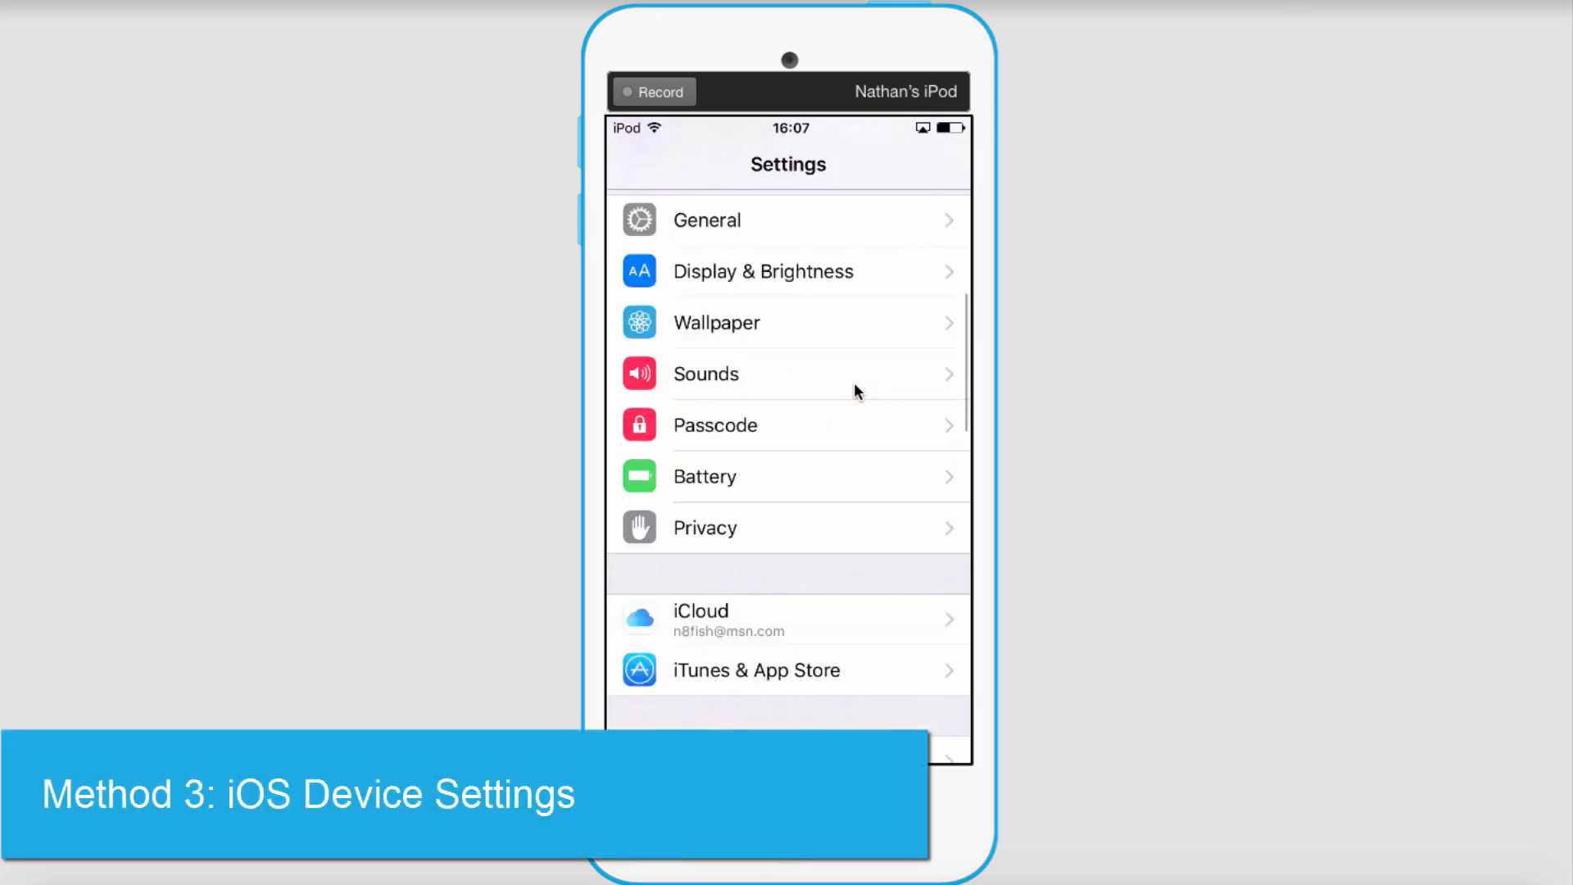
scroll("down", 3)
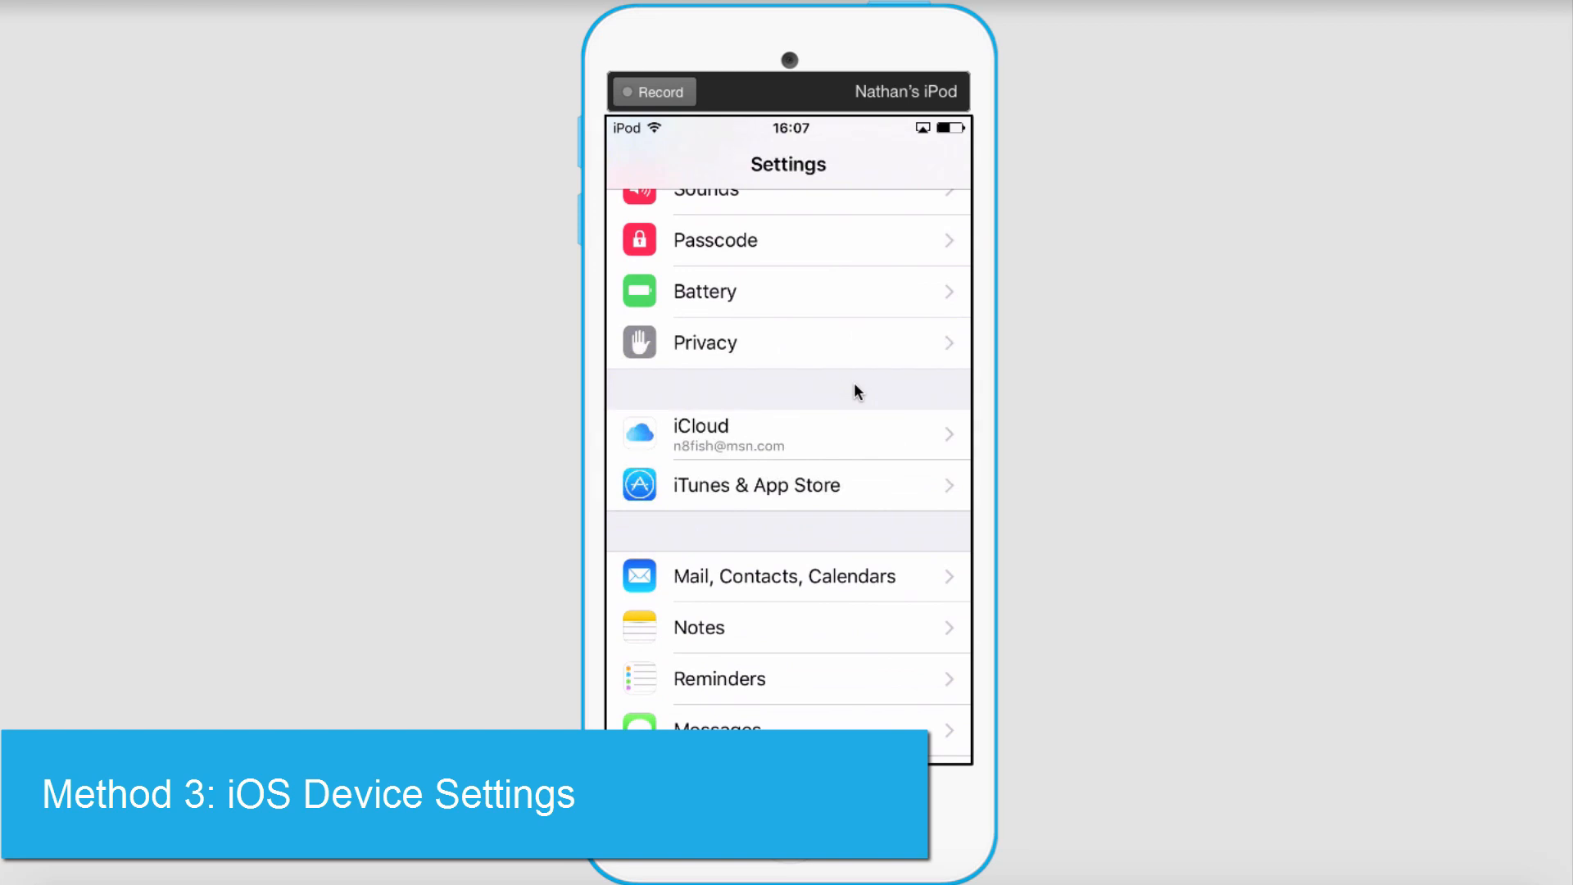
left_click(783, 575)
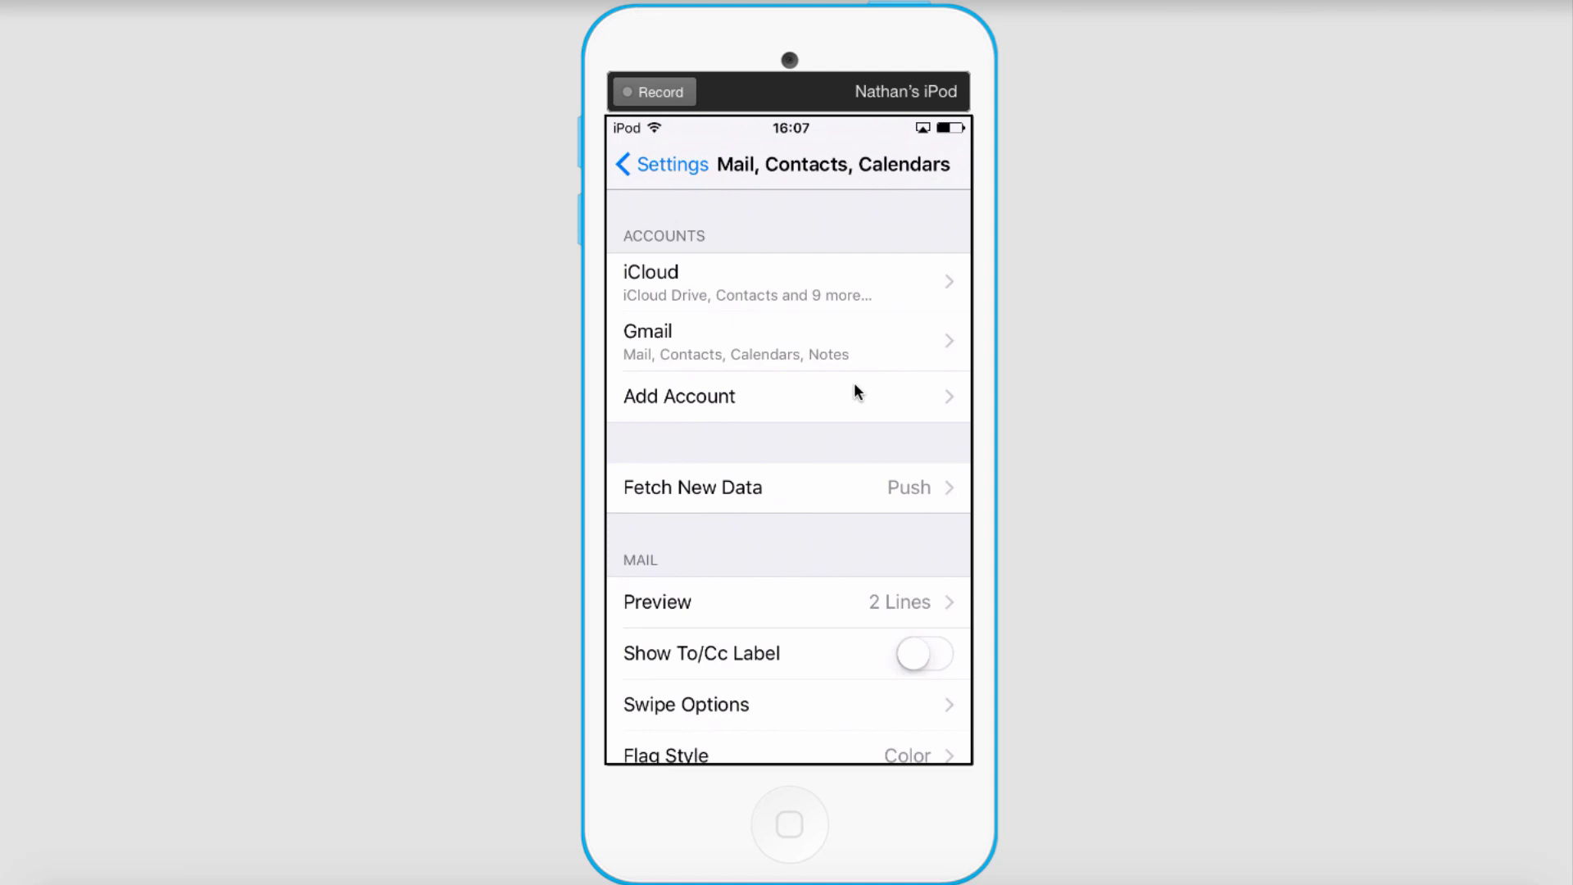
left_click(678, 395)
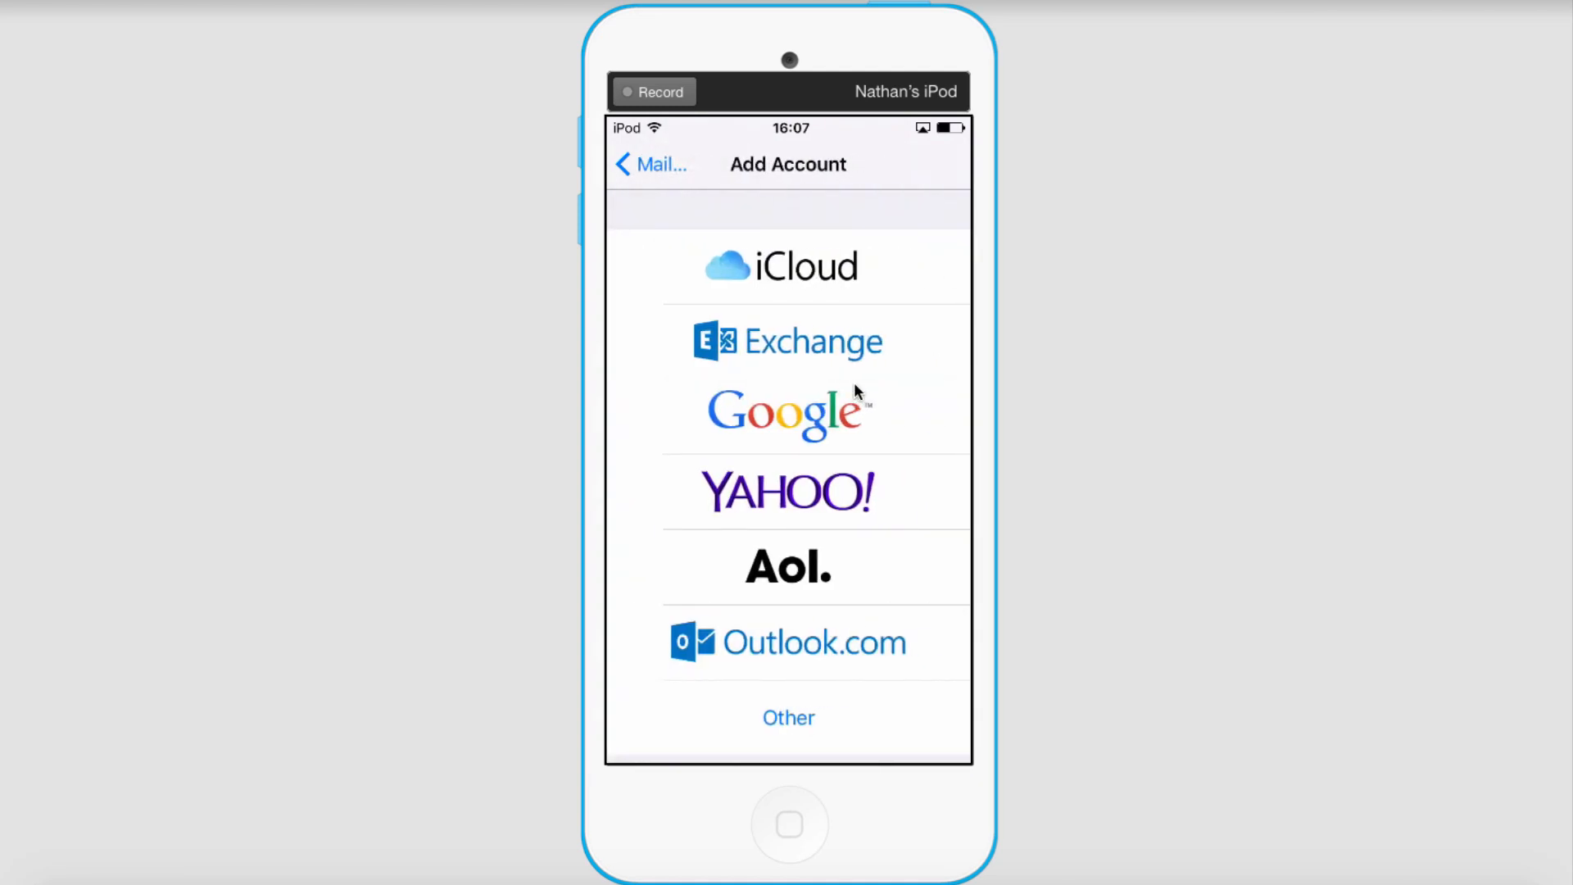
left_click(786, 341)
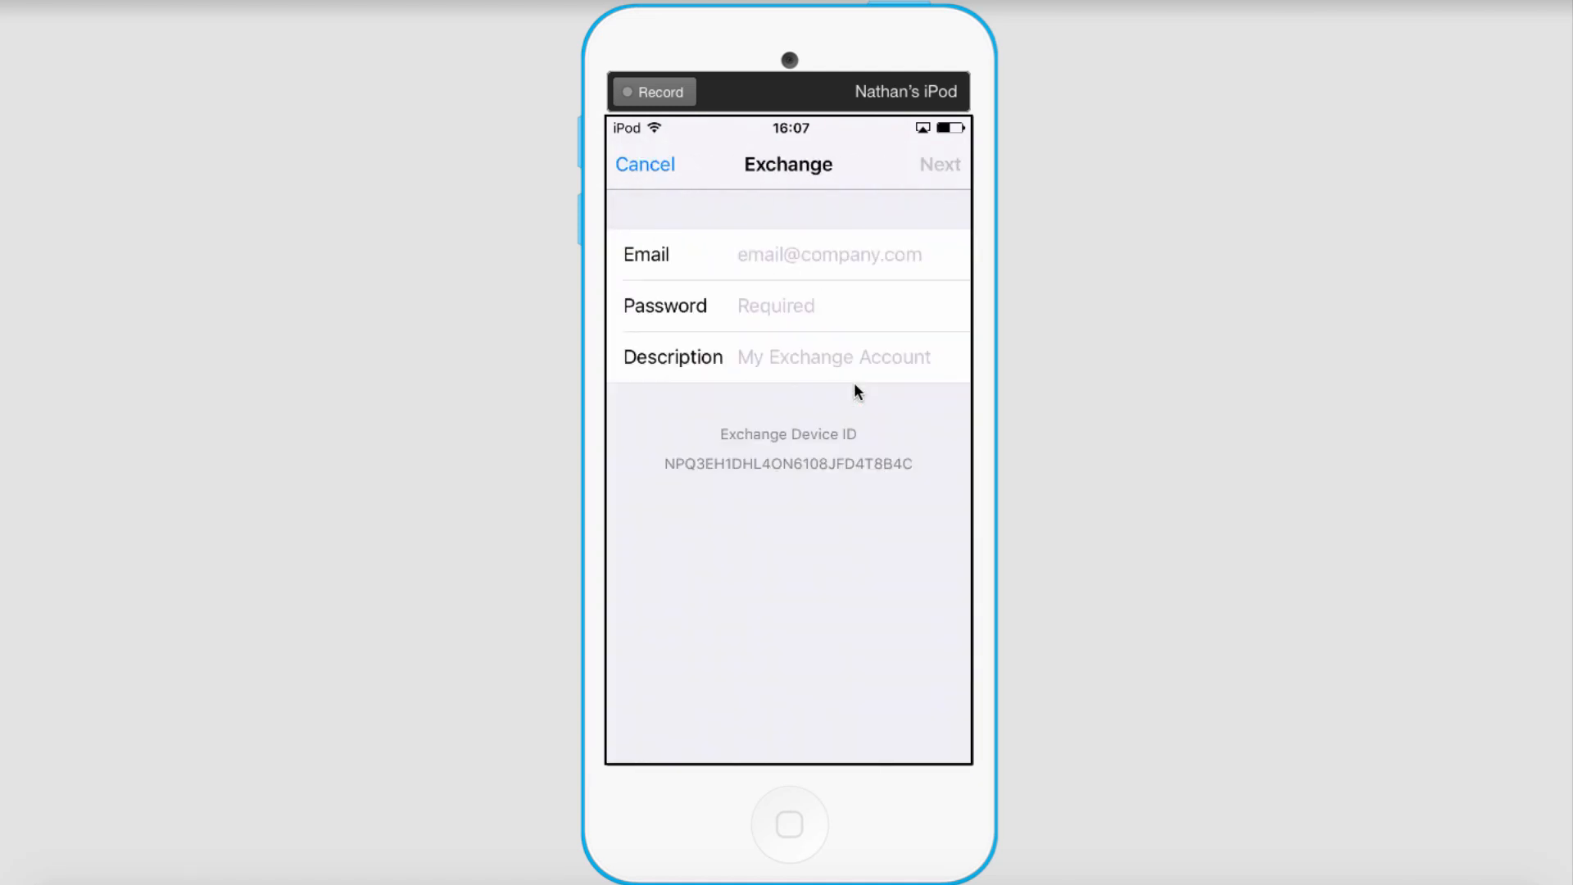
Describe the account as 'Exchange' and submit email, password and username for verification
type("Exchange")
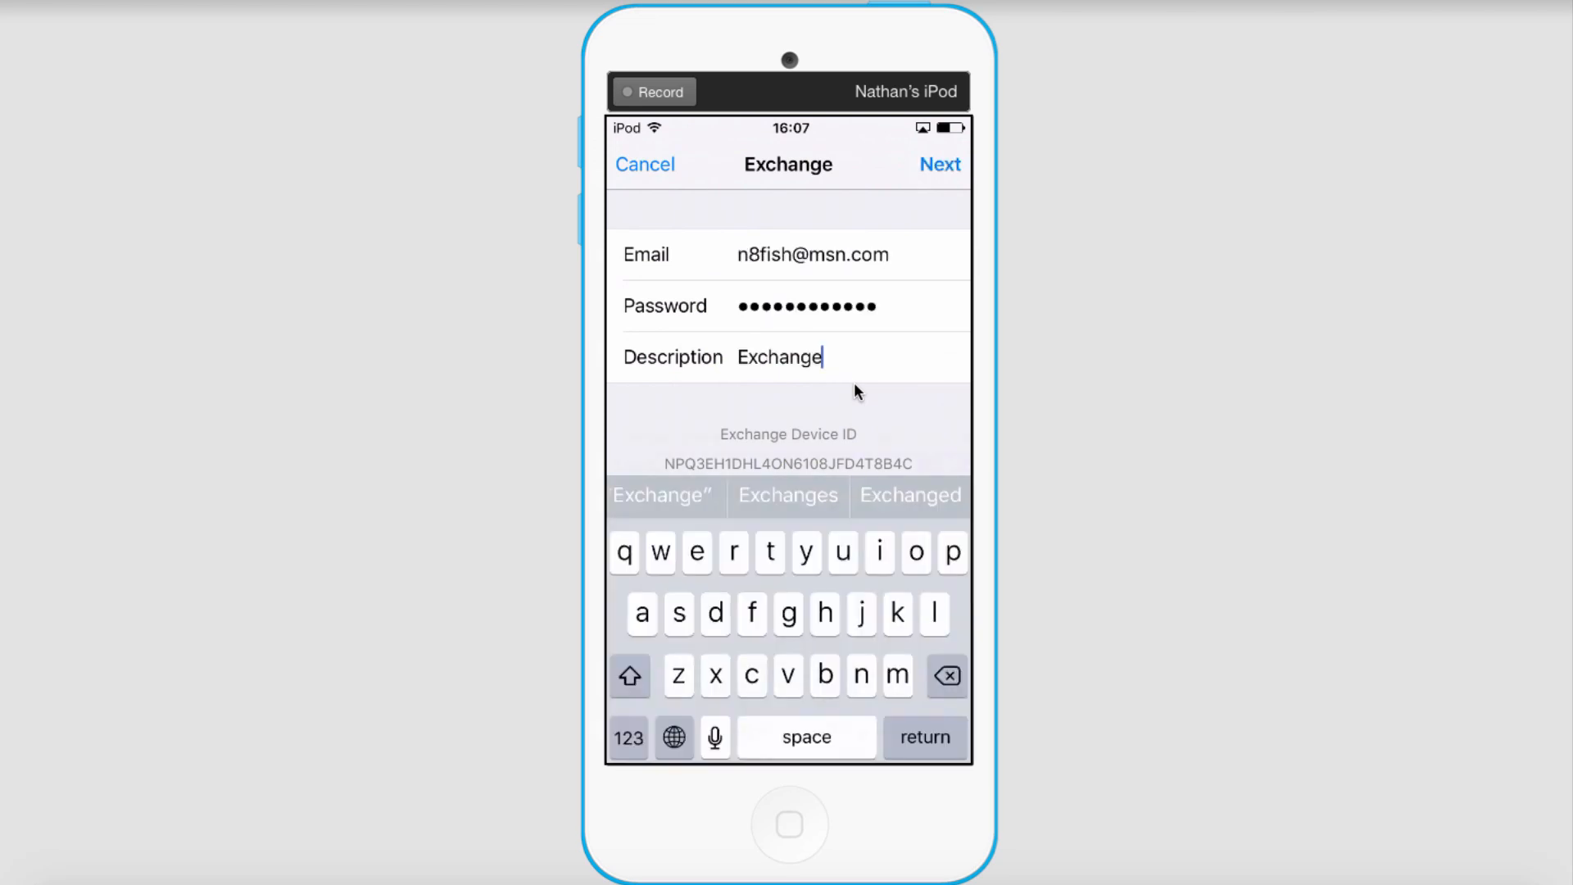
left_click(937, 163)
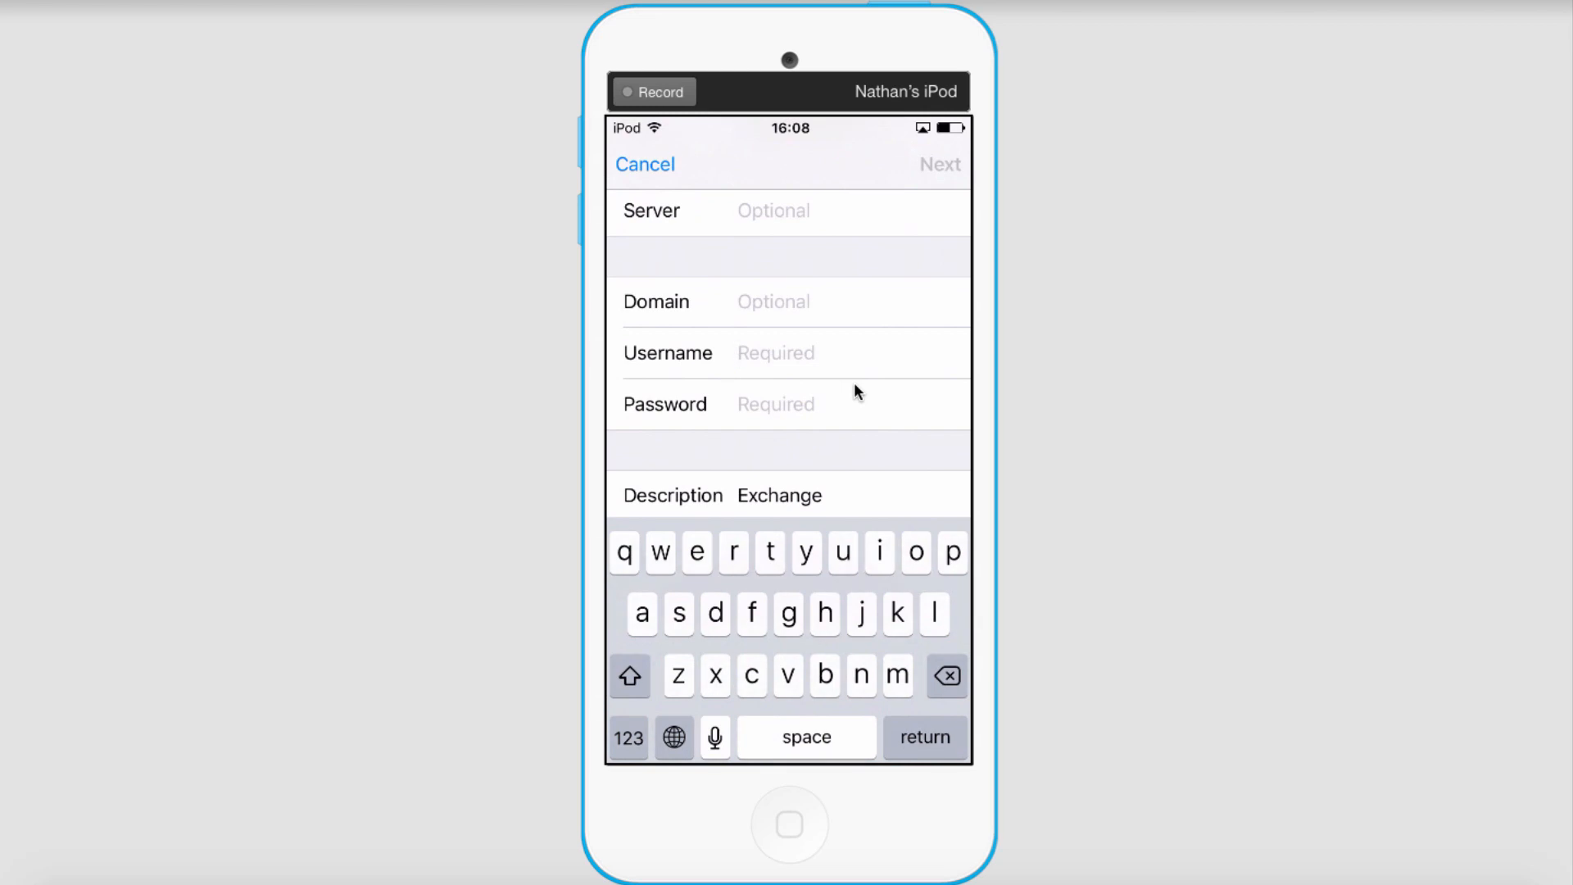
left_click(940, 164)
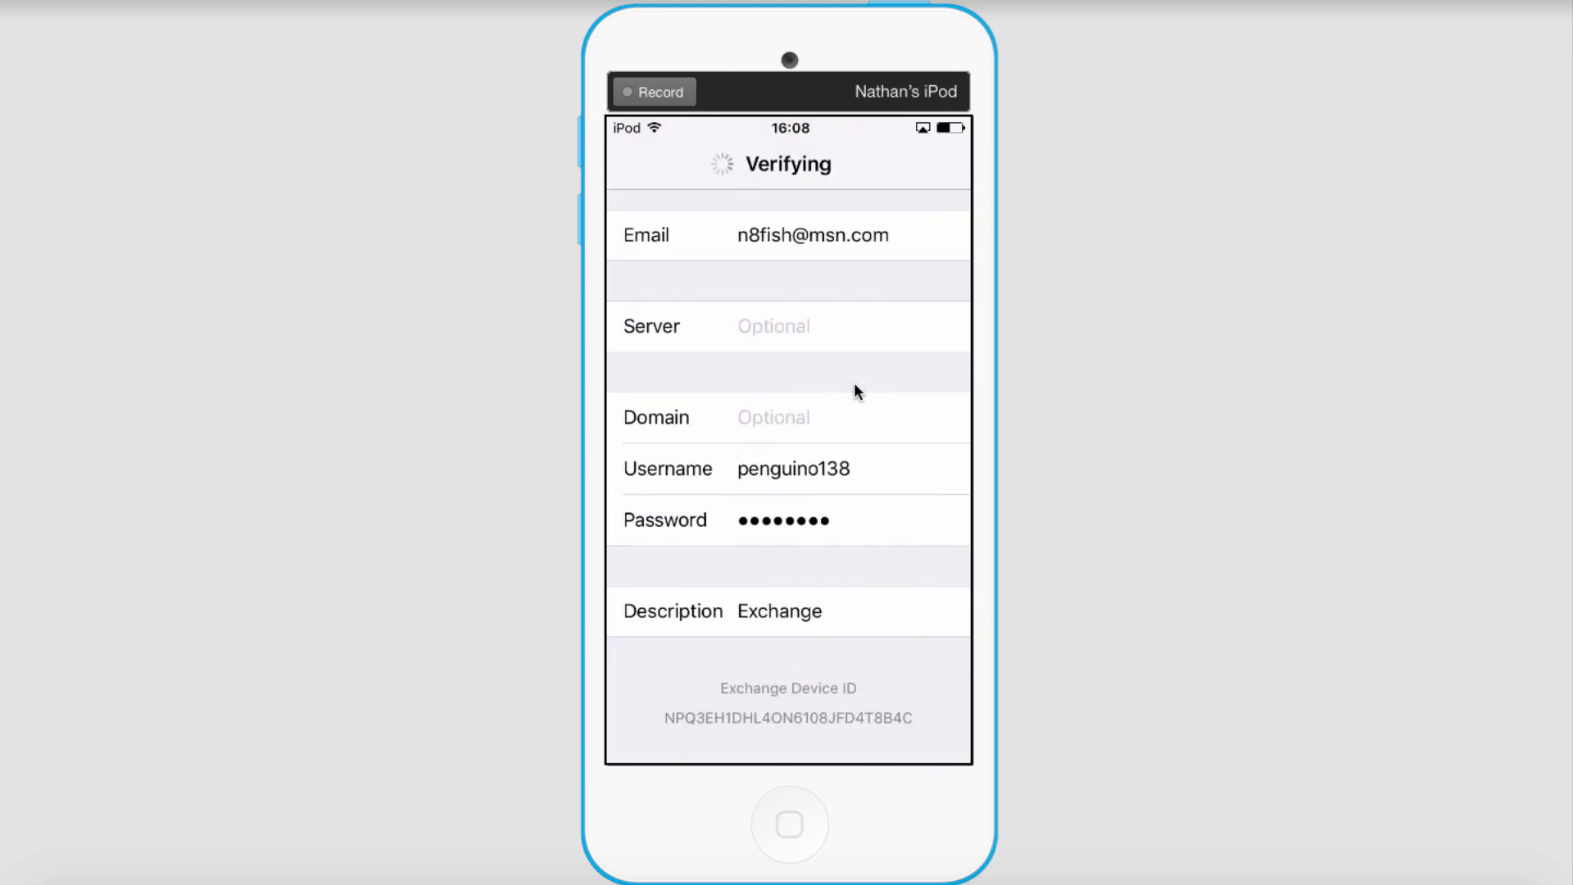